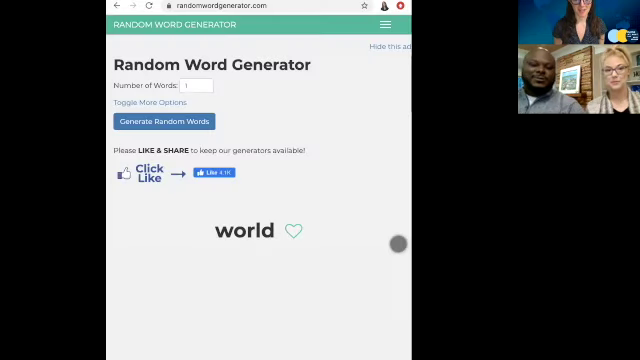
mouse_move(172, 248)
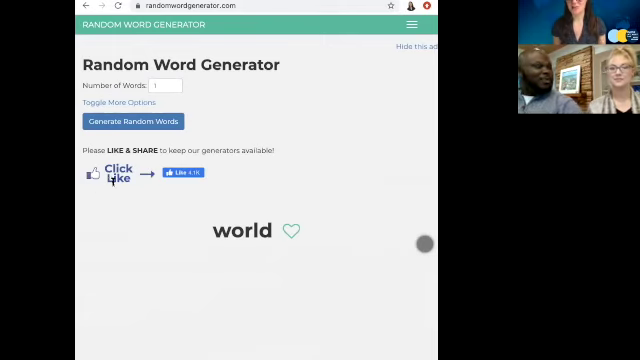
Draw new single words in turn: urgency, ethnic, season, then electron
click(134, 122)
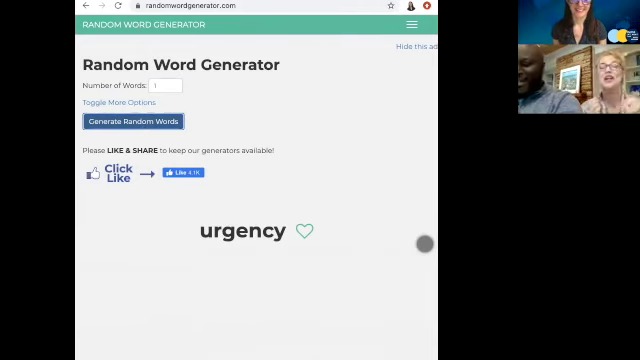
click(132, 122)
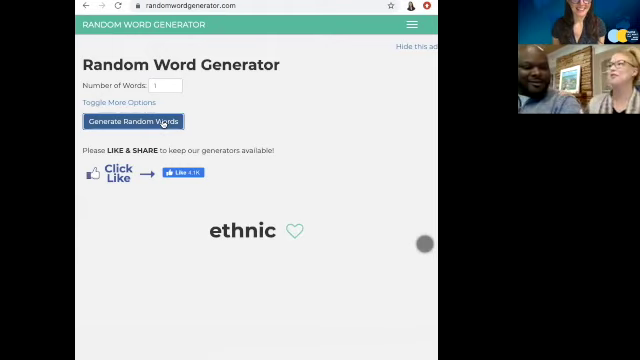
click(134, 122)
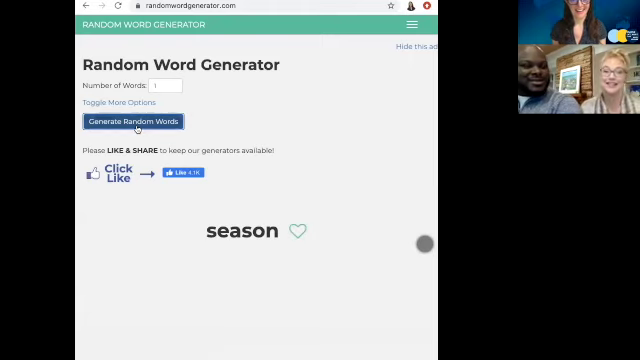
click(132, 122)
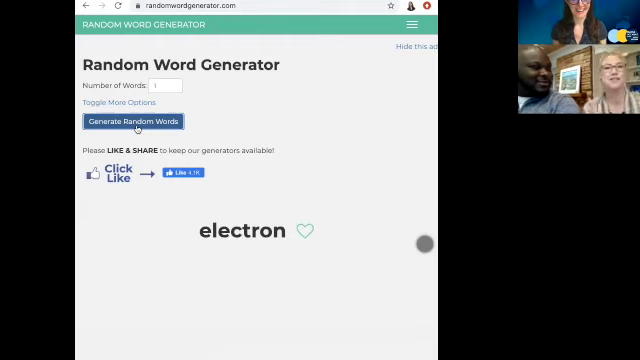
Regenerate through wheel, instrument, medal, set, resign and global, landing on marathon
click(132, 122)
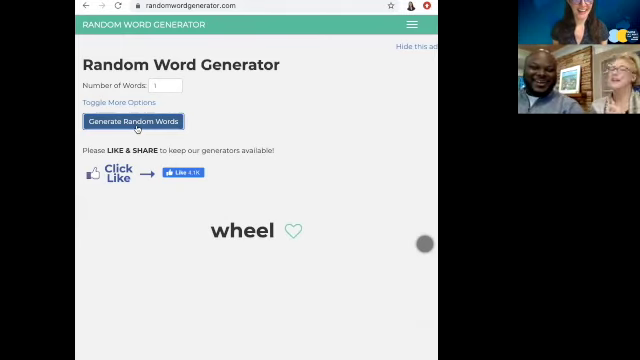
click(132, 122)
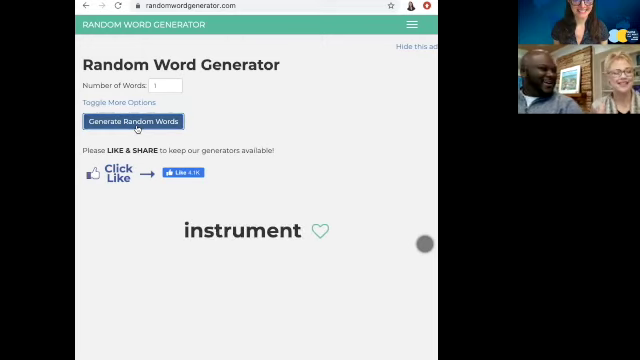
click(140, 122)
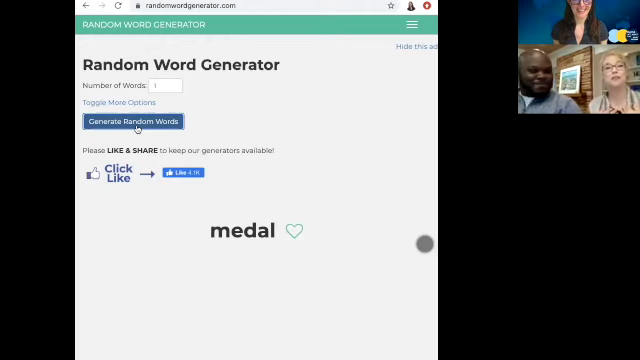
click(134, 122)
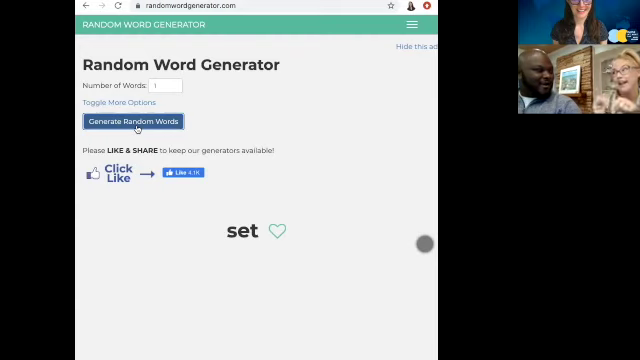
click(136, 122)
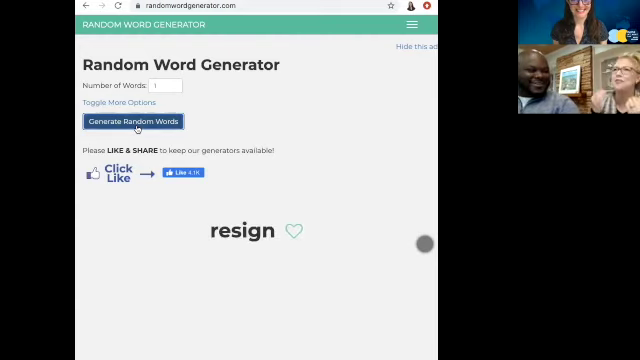
click(136, 122)
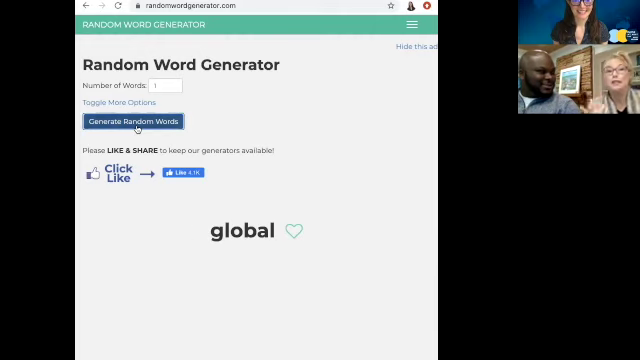
click(132, 122)
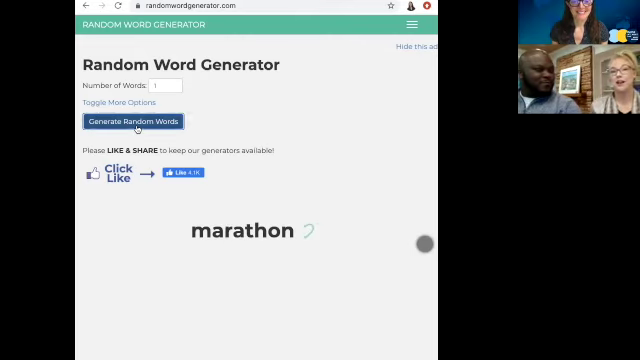
Regenerate through building, gravity and dream, landing on exit
click(136, 122)
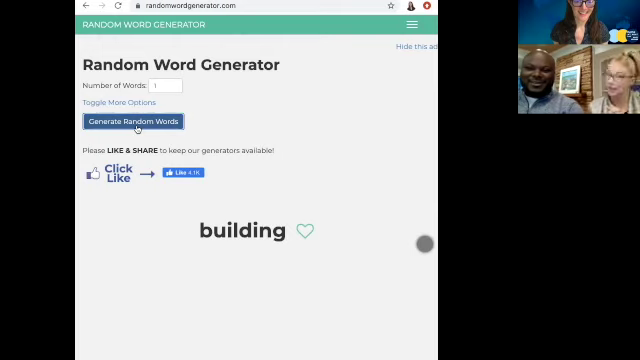
click(134, 122)
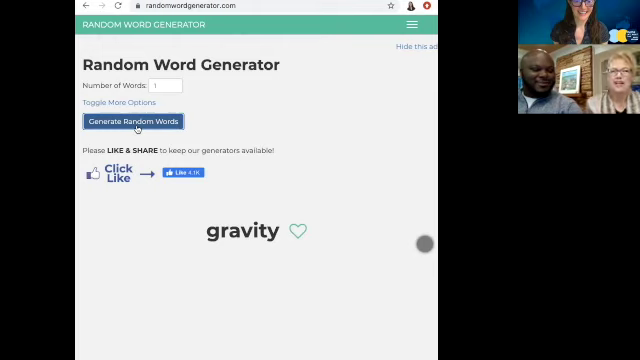
click(134, 122)
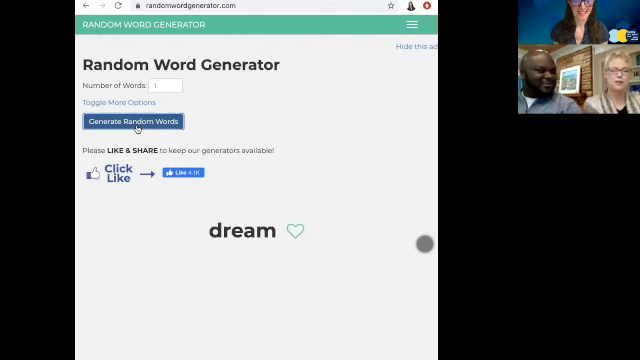
mouse_move(426, 244)
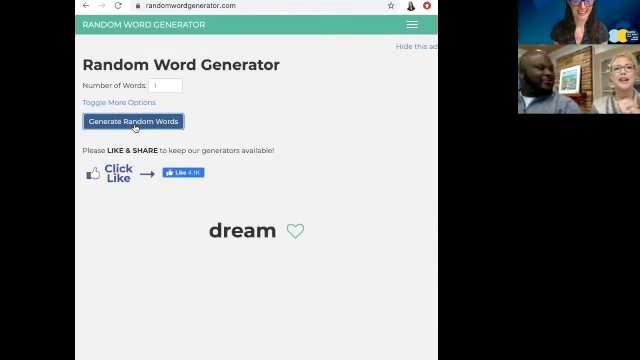
click(136, 122)
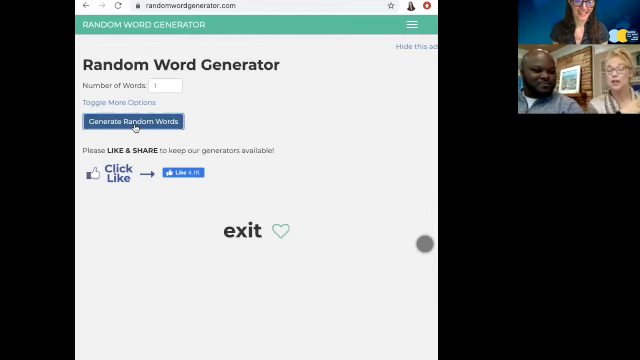
Regenerate through pin and glove, landing on authorise
click(136, 122)
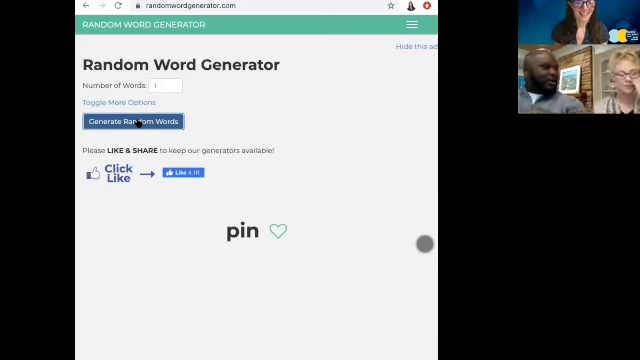
click(132, 122)
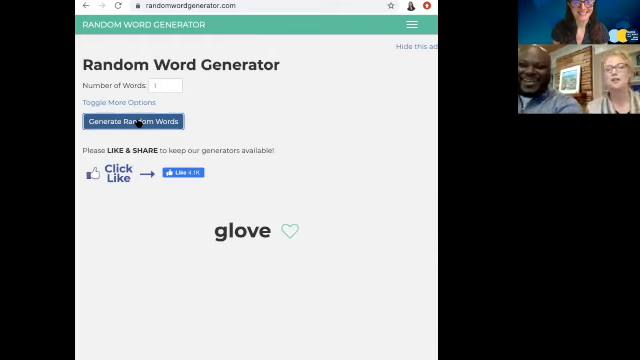
click(134, 122)
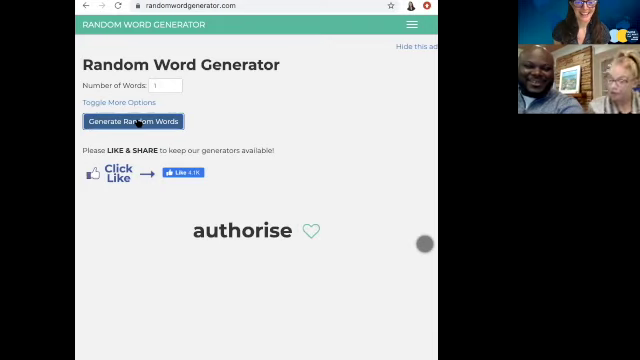
Regenerate through prevent, coalition and raw, landing on extort
click(136, 122)
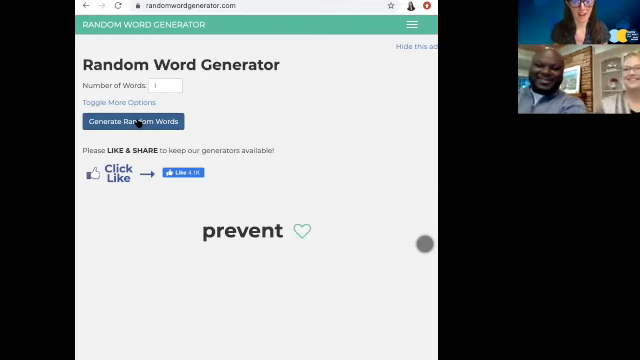
click(136, 124)
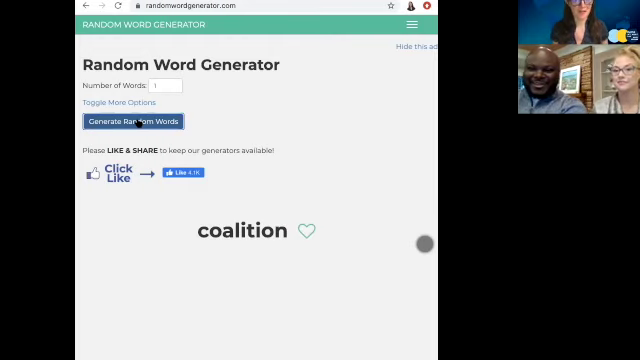
click(136, 122)
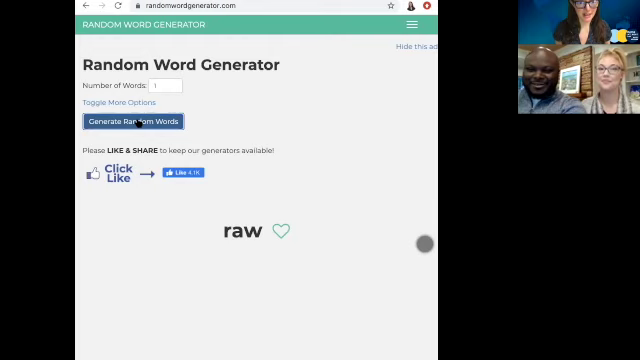
click(132, 122)
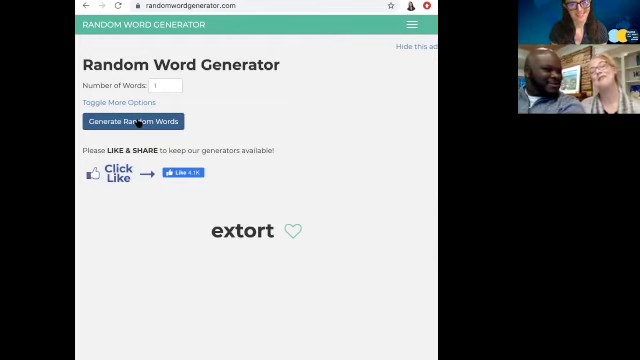
mouse_move(248, 82)
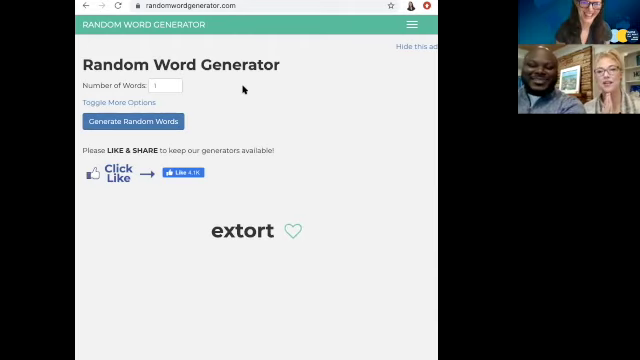
Regenerate through haunt and belly, landing on movement
click(132, 122)
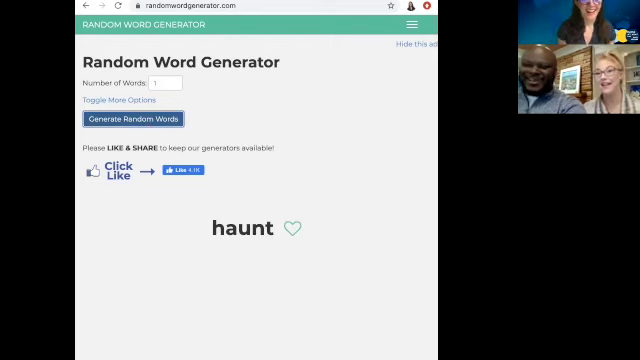
click(140, 120)
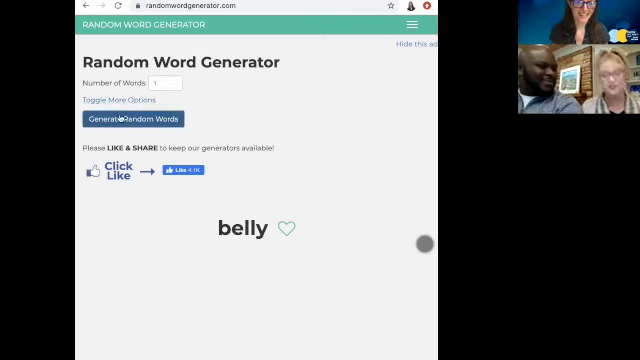
click(148, 120)
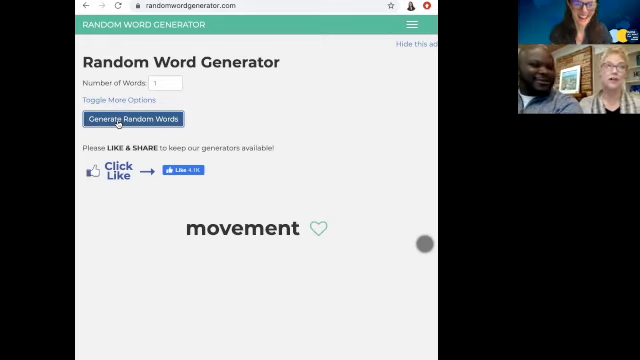